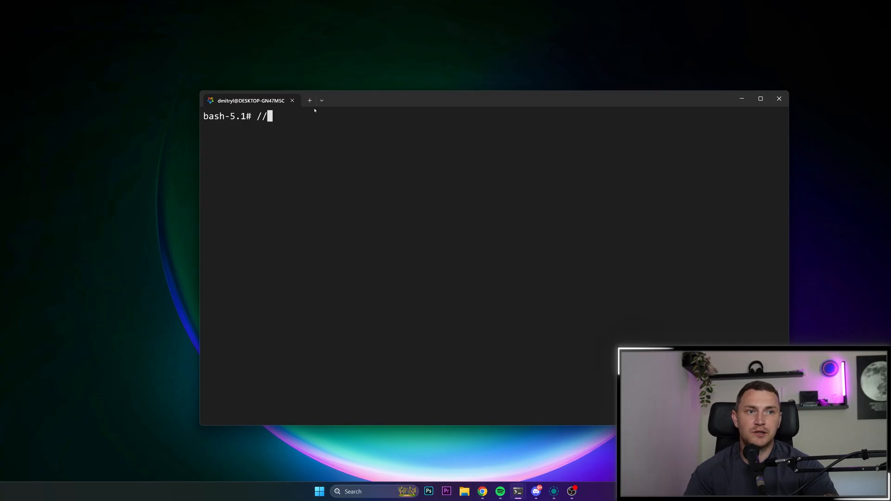
mouse_move(321, 100)
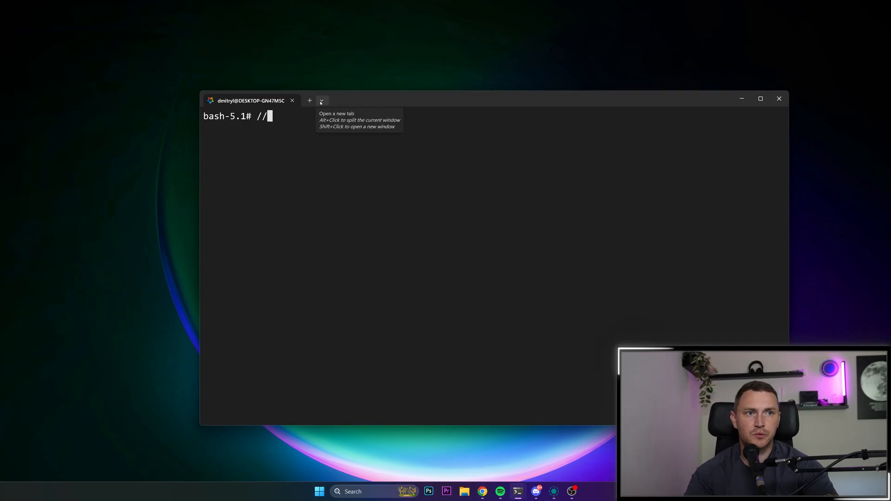
Run sudo dnf update -y and let the glibc package upgrades finish
left_click(310, 100)
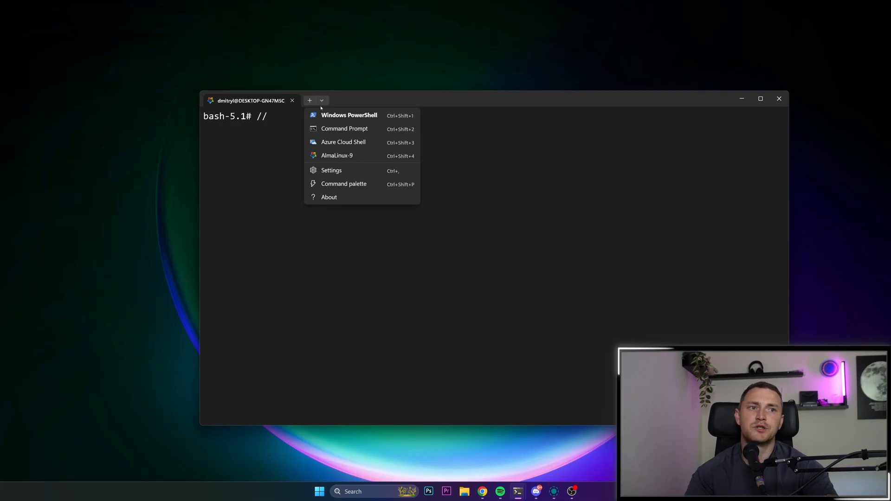
mouse_move(337, 155)
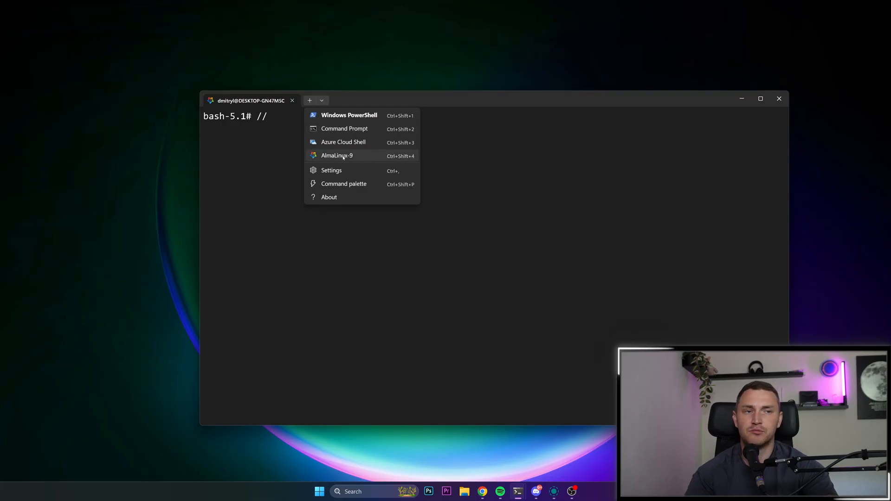
mouse_move(349, 115)
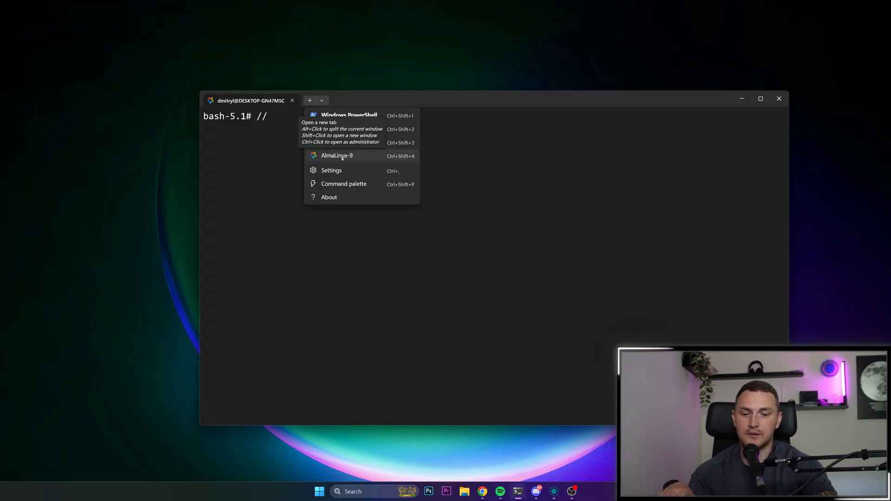
left_click(331, 256)
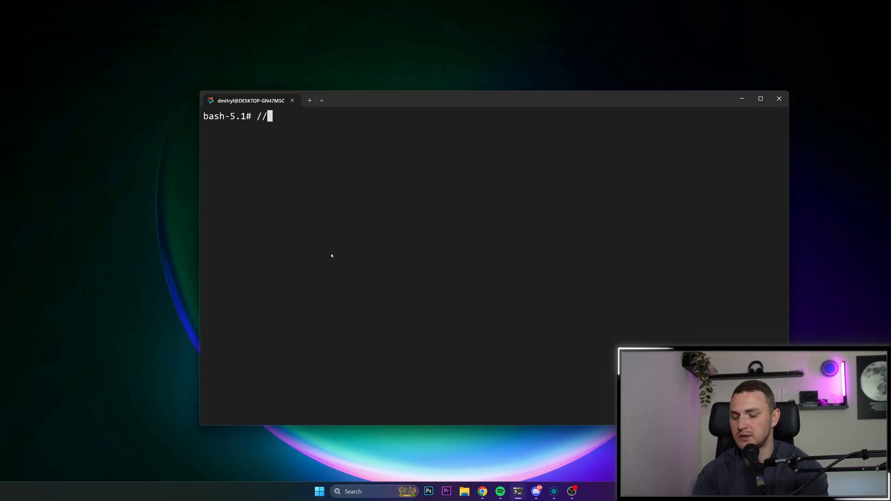
type("sudo")
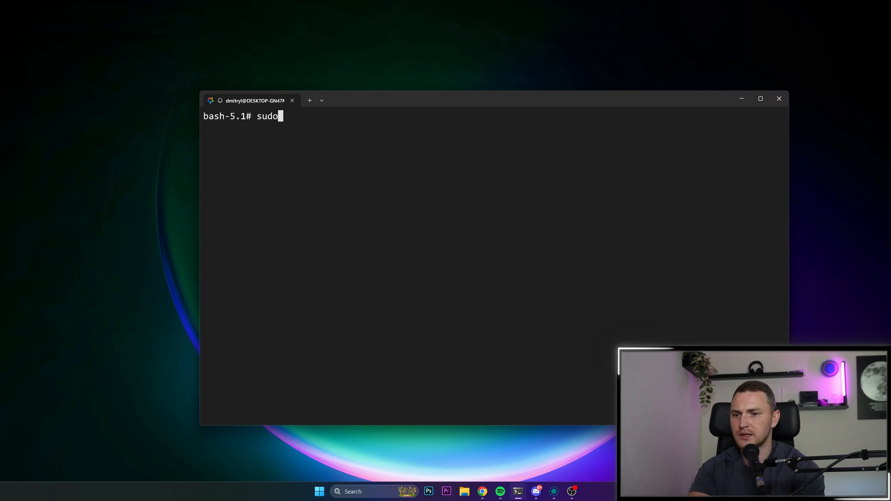
type("fnd")
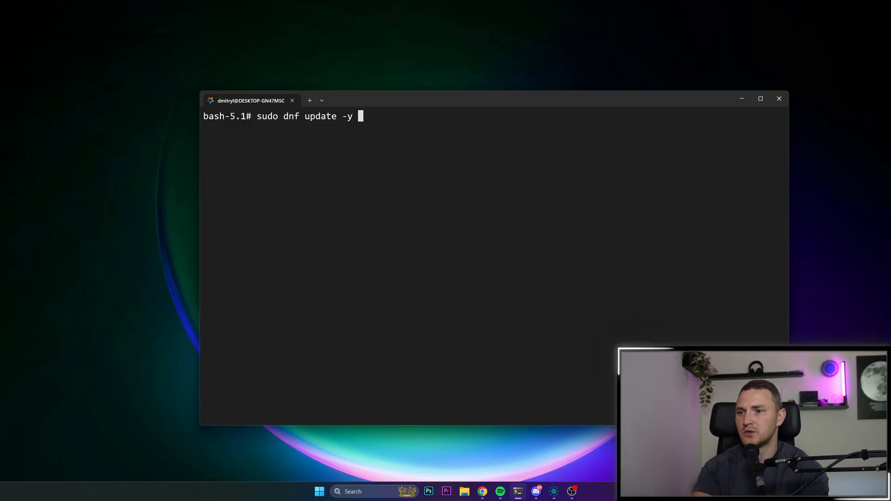
key("Return")
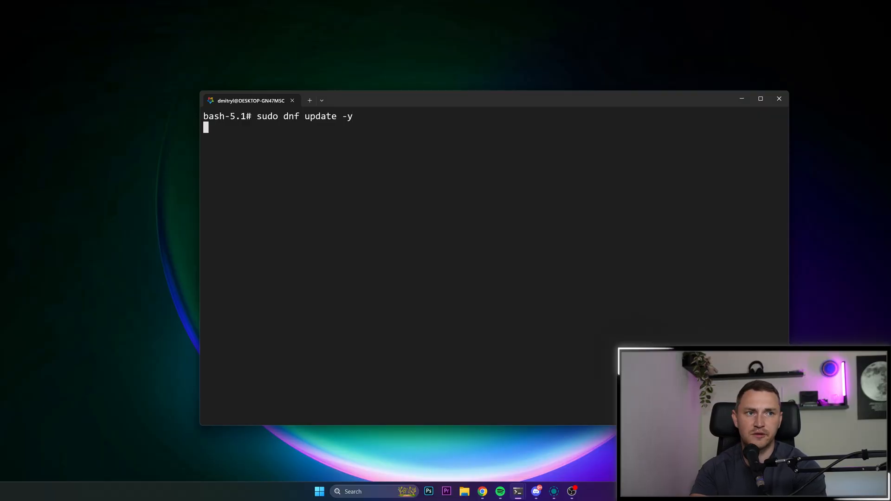
key("Return")
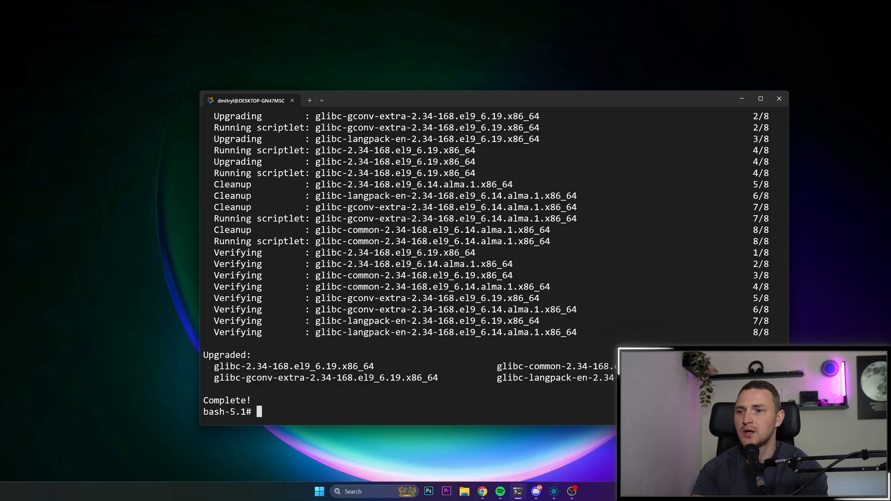
Run sudo dnf install -y dnf-plugins-core, retyping after the 'dng: command not found' error
type("sudo dng")
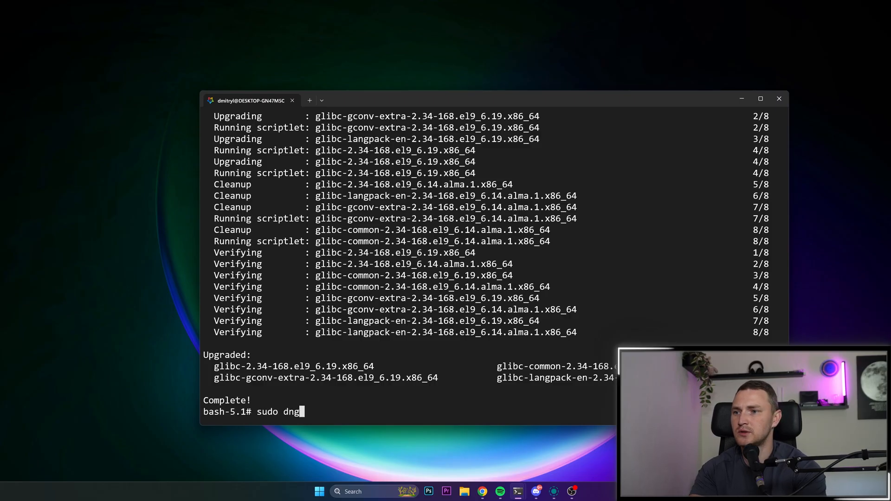
type("install -y")
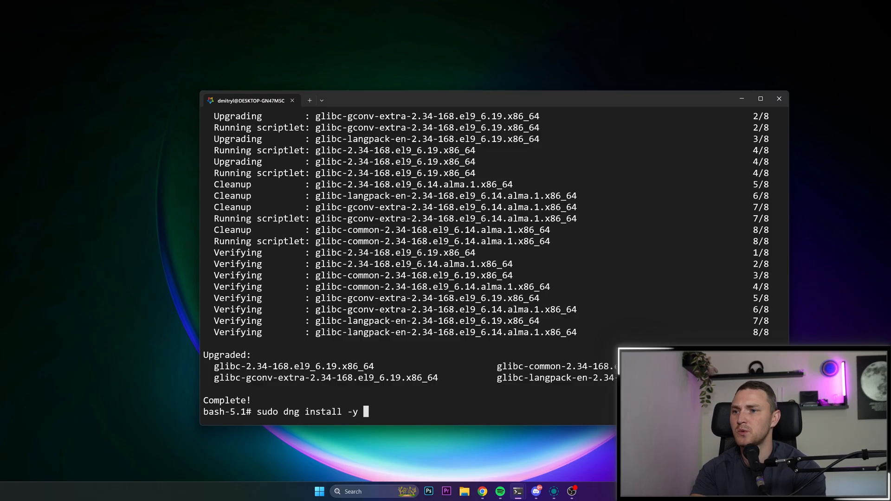
type("dnf-plugins")
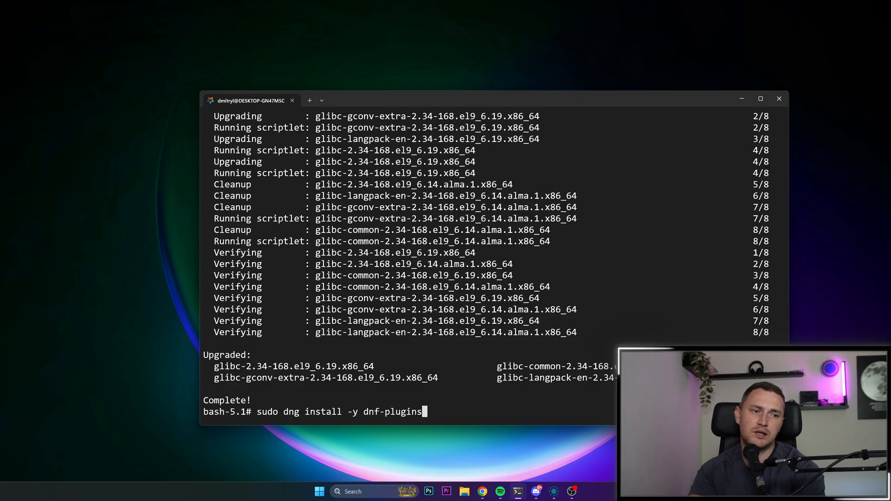
key("Return")
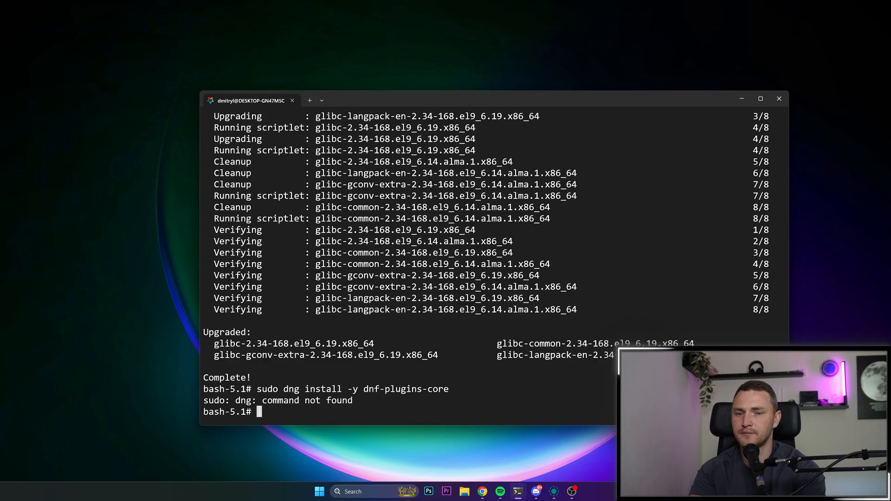
type("sudo dng install -y dnf-plugins-core")
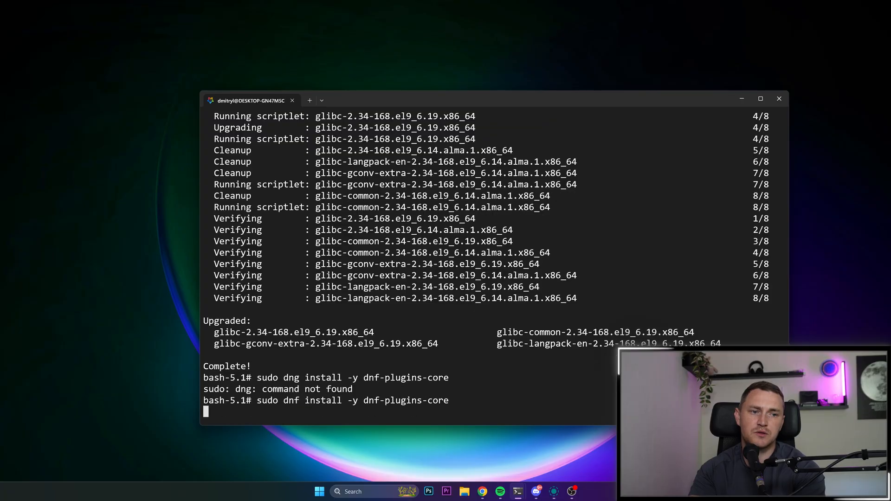
key("Return")
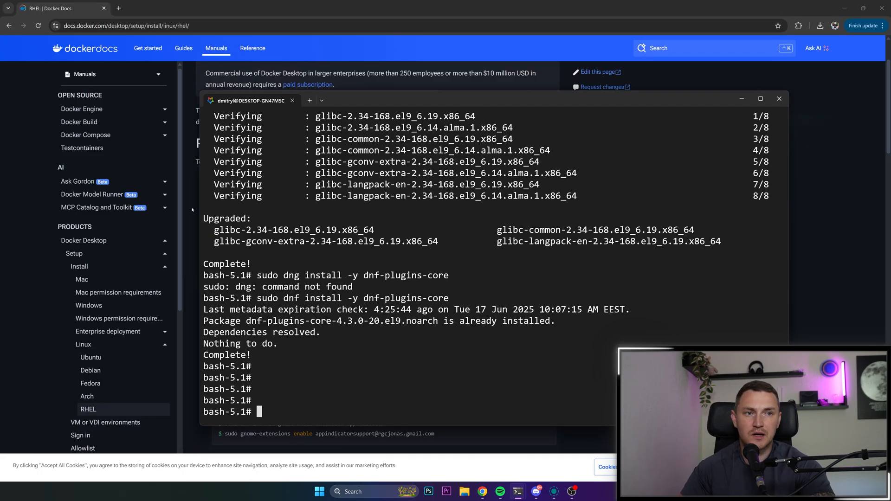
Review the RHEL prerequisites in Docker Docs before adding the docker-ce.repo via dnf config-manager
left_click(779, 100)
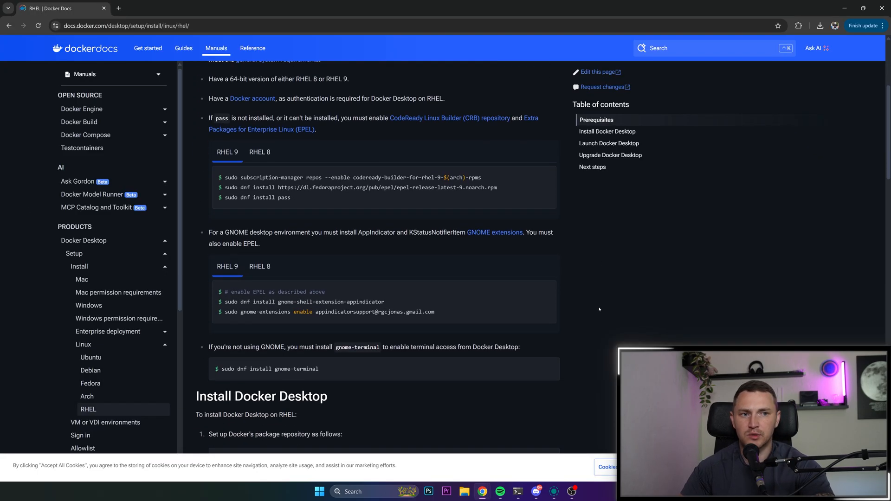
scroll("up", 3)
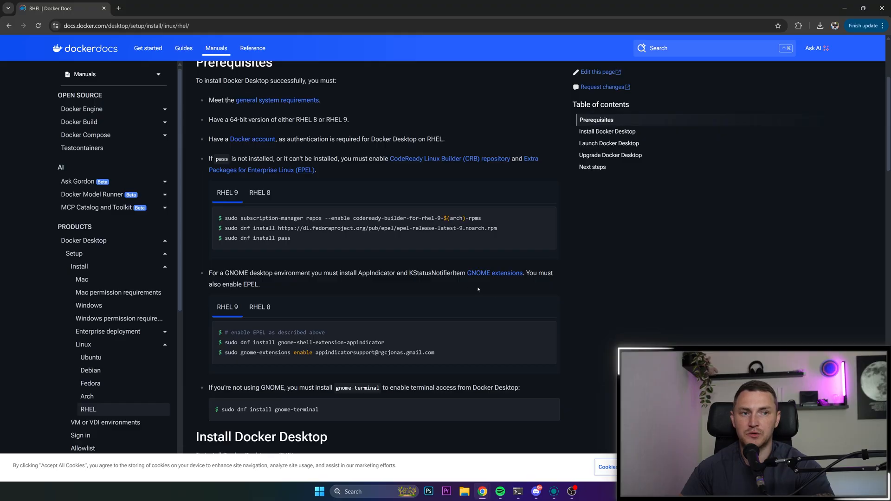
mouse_move(393, 264)
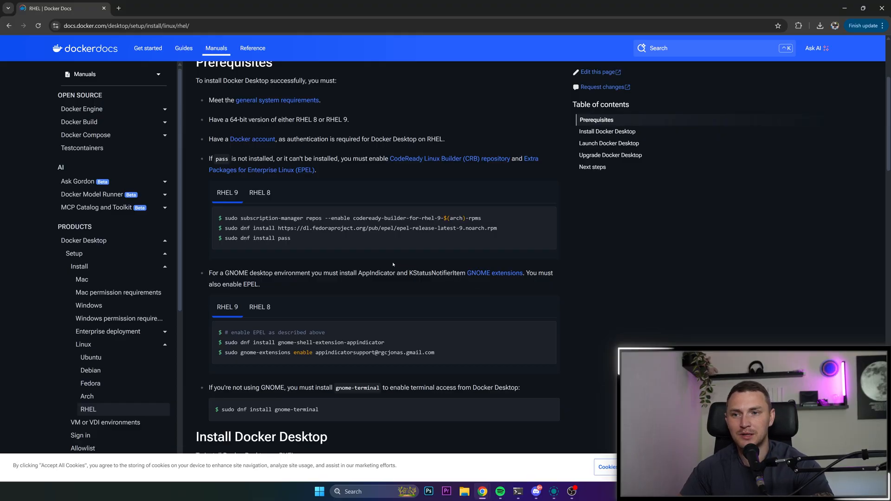
mouse_move(350, 296)
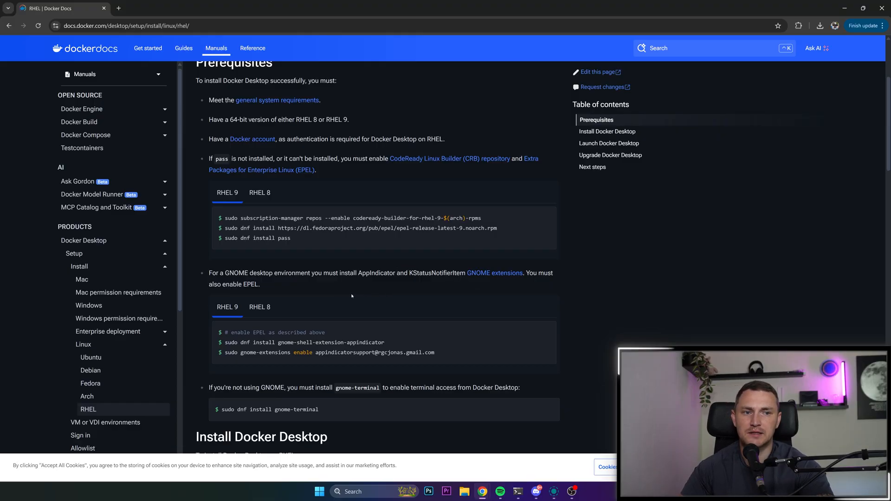
mouse_move(519, 445)
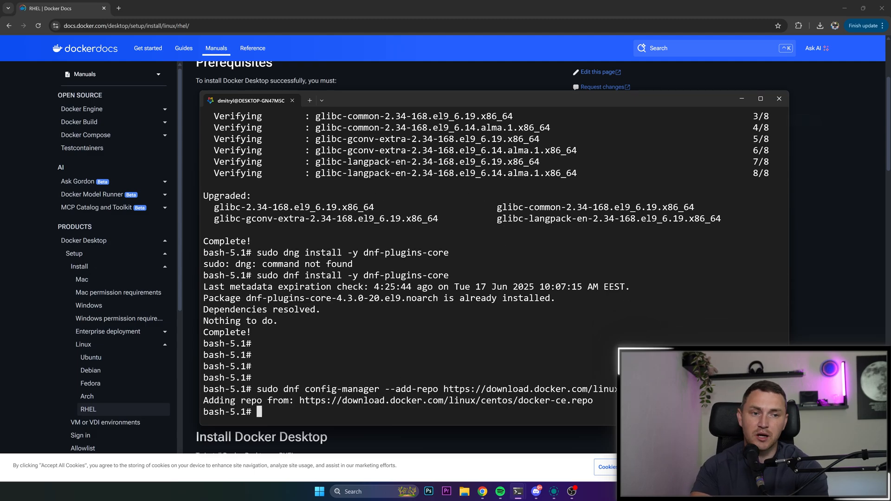
scroll("down", 3)
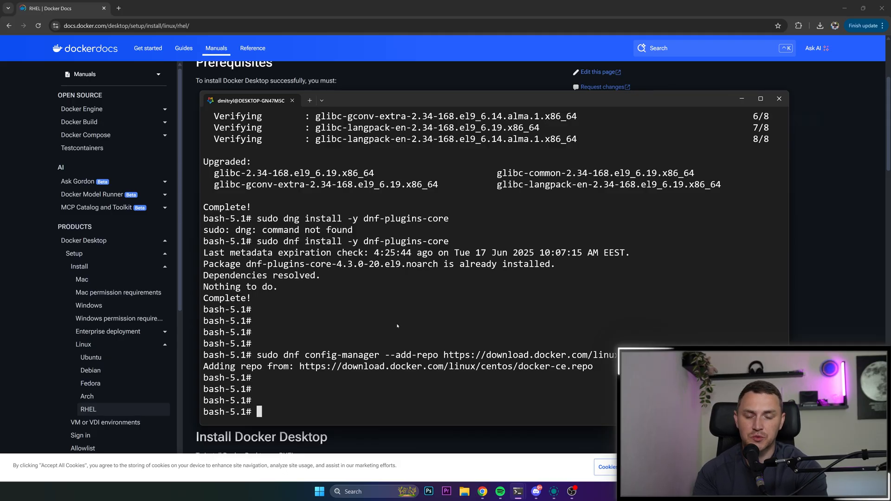
Enter sudo dnf install -y docker-ce docker-ce-cli with containerd.io misspelled as 'conteinerd.io'
type("S")
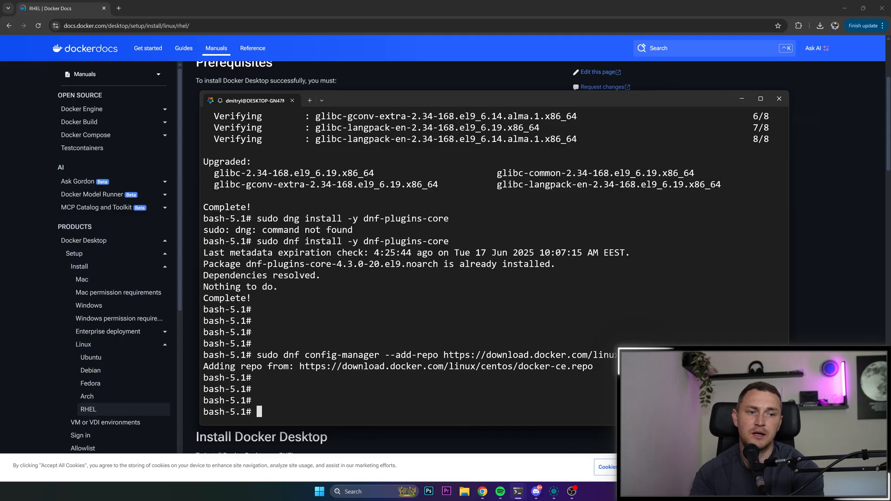
type("sudo dnf inst")
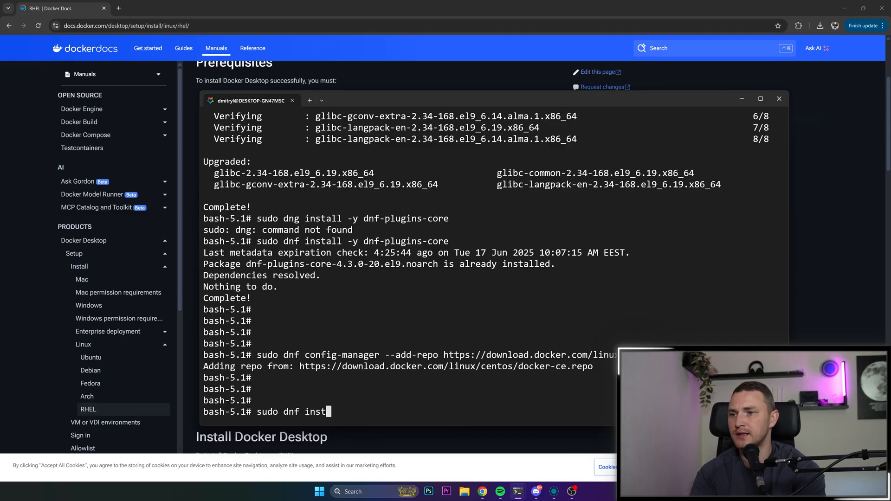
type("all -y")
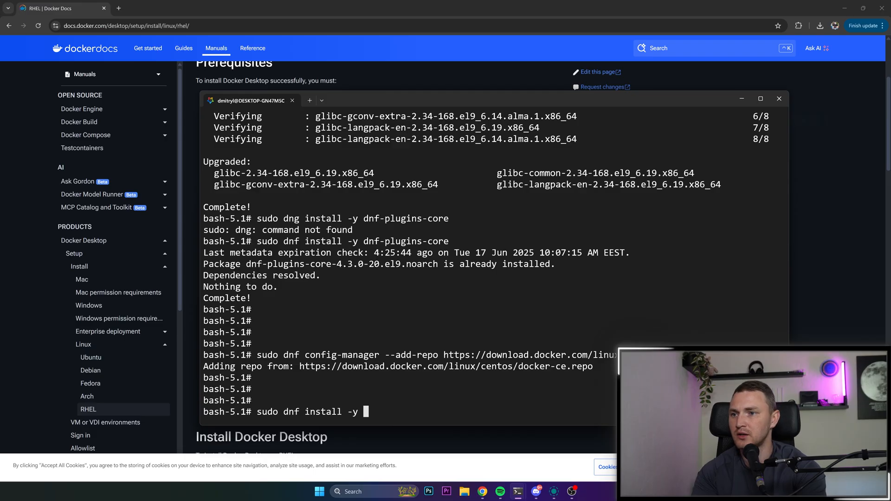
type("docker-ce")
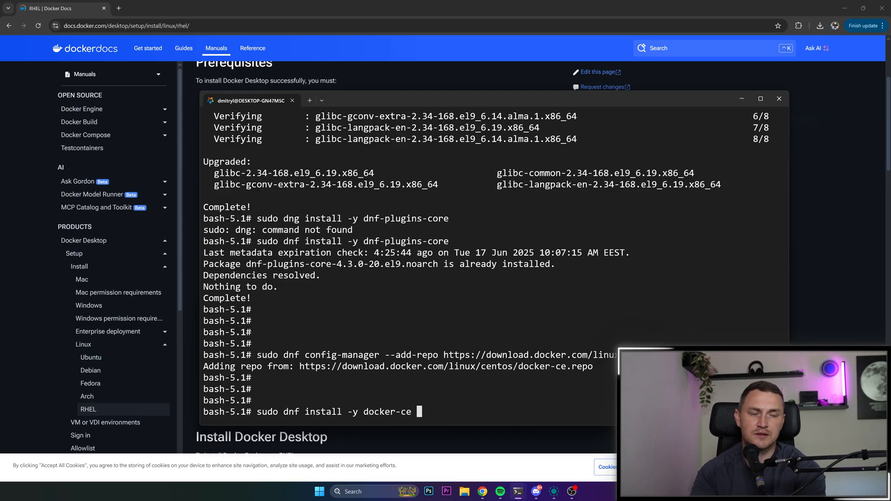
type("docker-c")
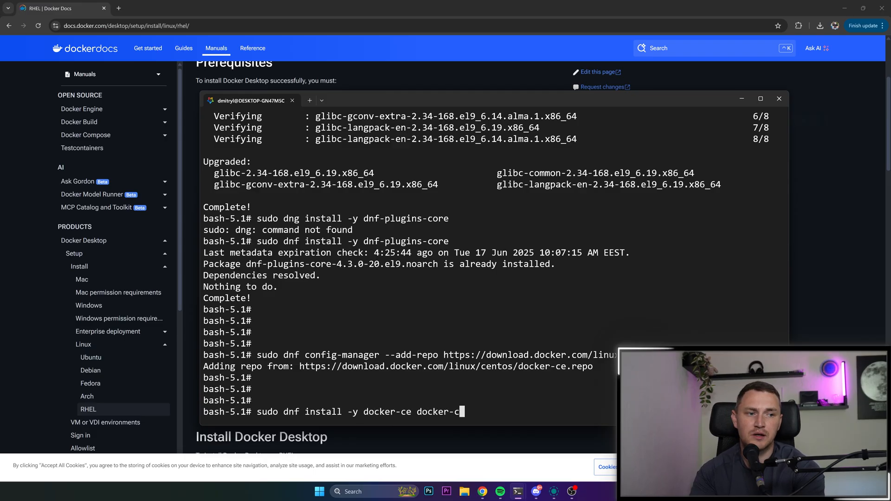
type("e-cli cont")
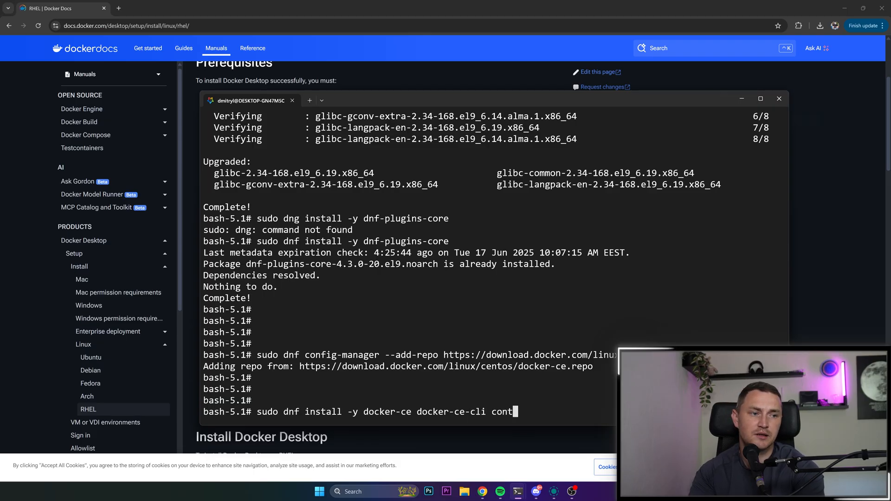
type("einer.")
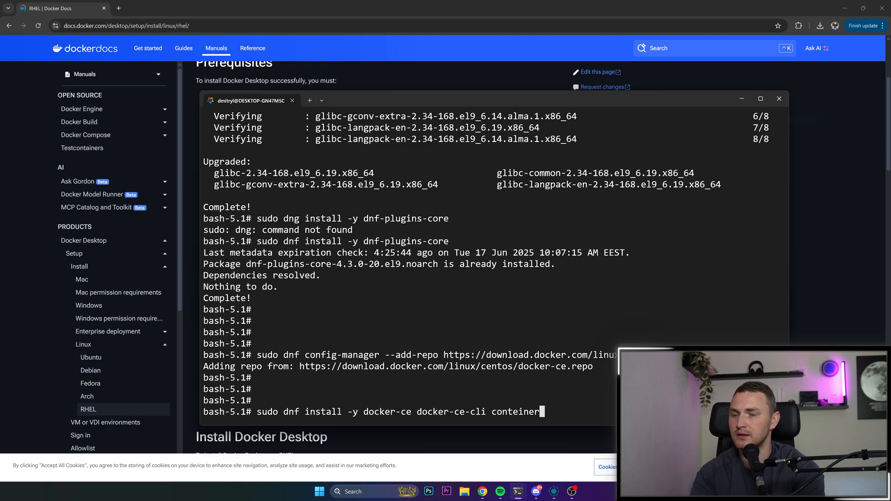
type(".io docker-bu")
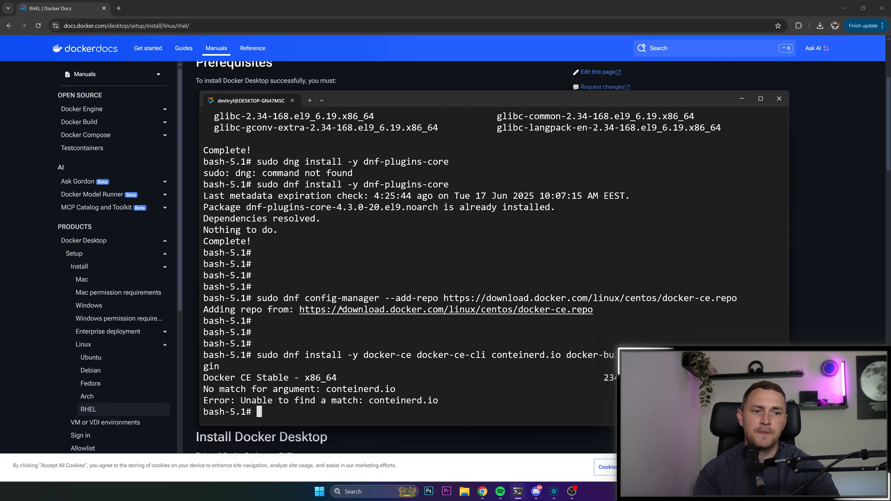
mouse_move(444, 409)
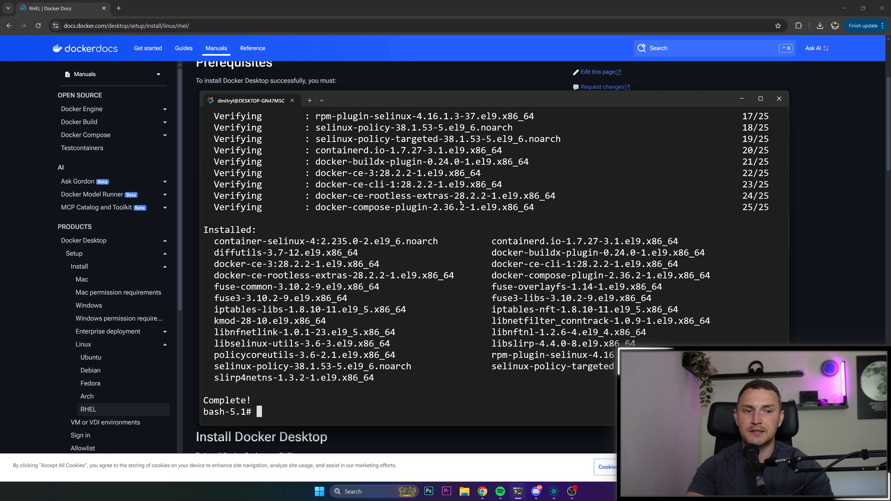
Run systemctl start docker, check systemctl status shows active (running), and quit the pager
type("systemc")
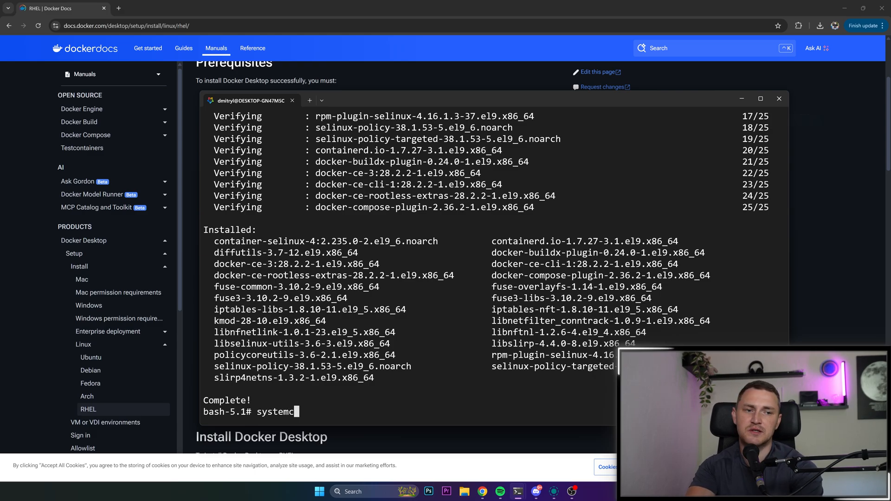
type("tl start")
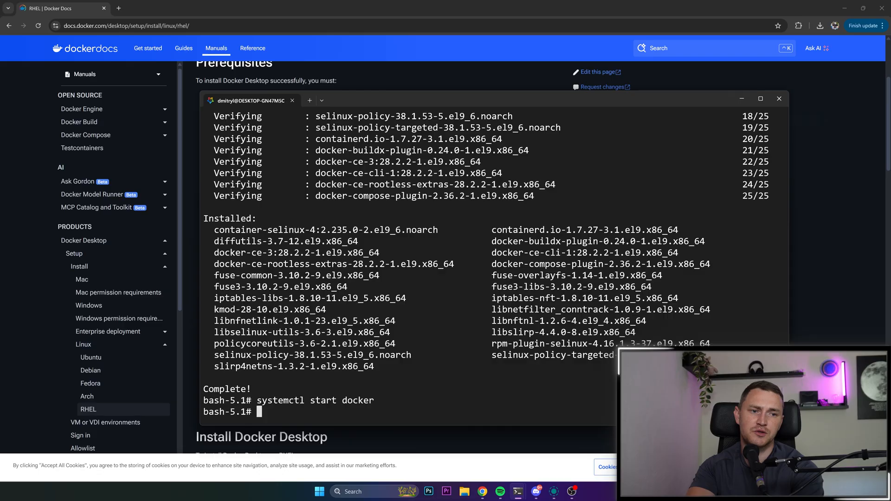
type("docker")
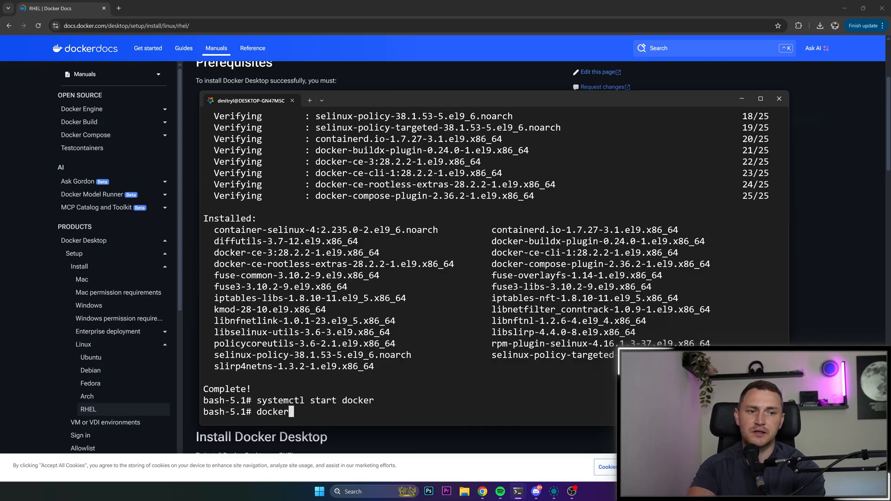
type("systemctl start dock")
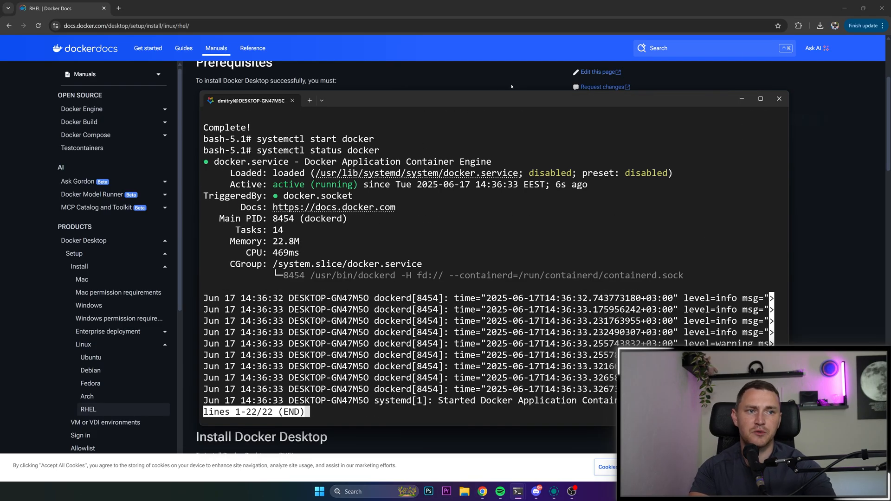
key("q")
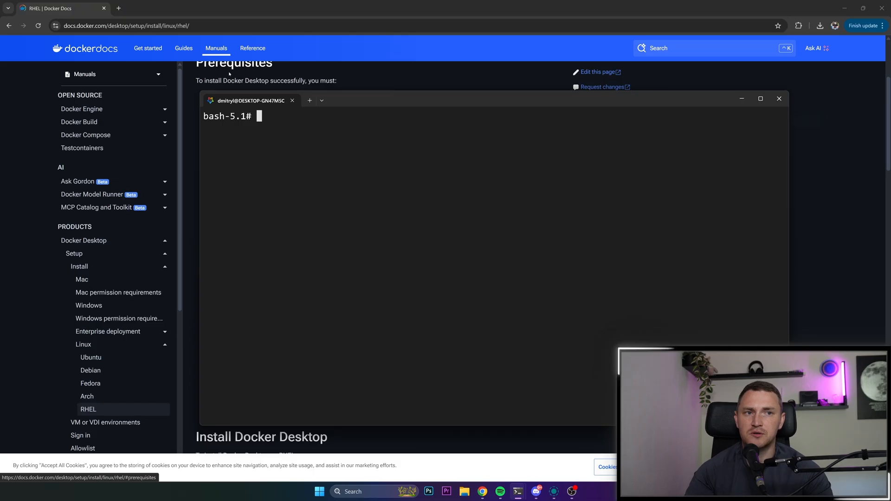
mouse_move(348, 149)
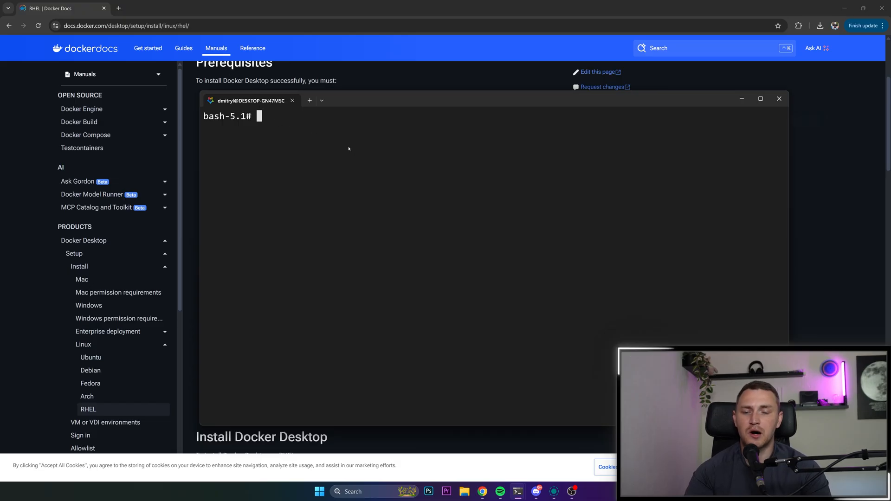
mouse_move(321, 172)
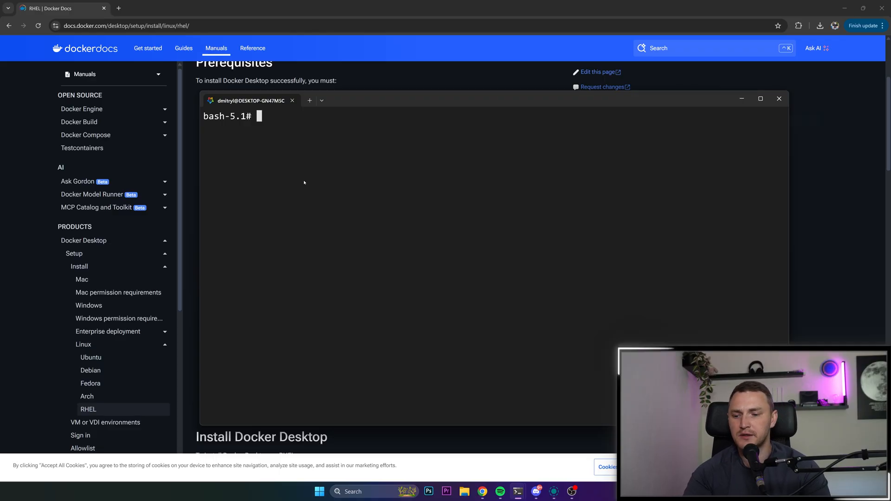
mouse_move(288, 174)
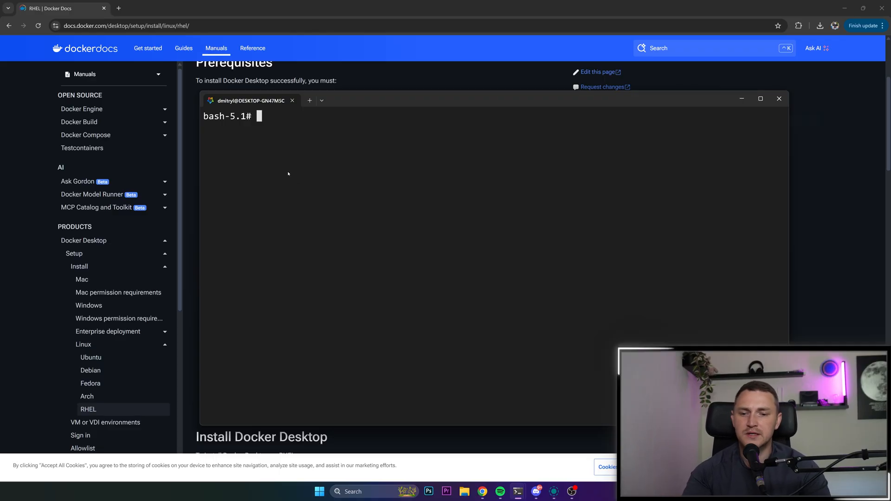
mouse_move(302, 187)
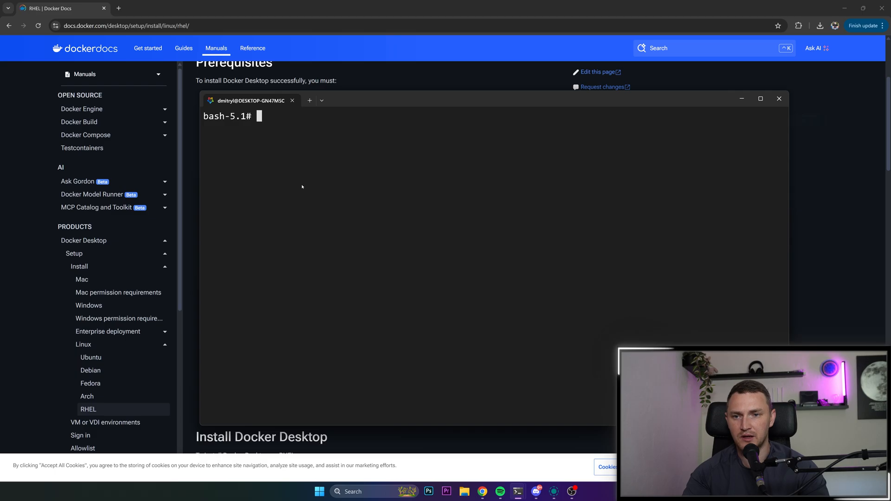
mouse_move(288, 185)
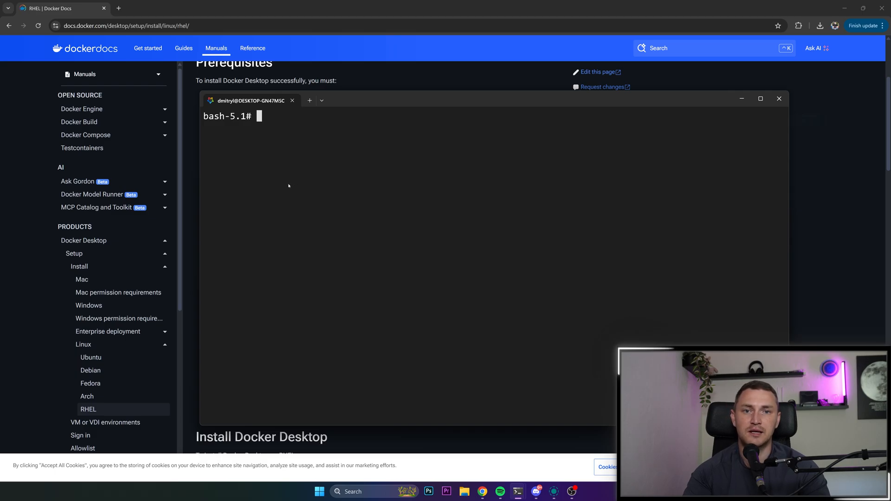
mouse_move(285, 187)
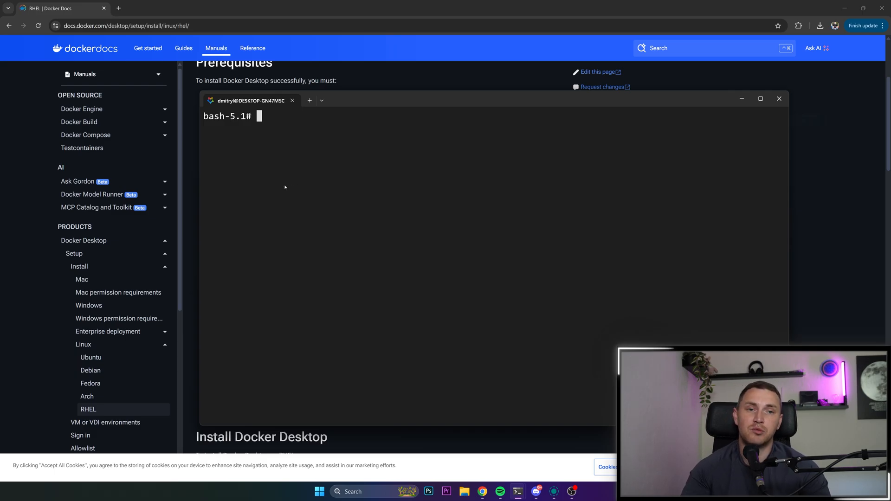
mouse_move(294, 196)
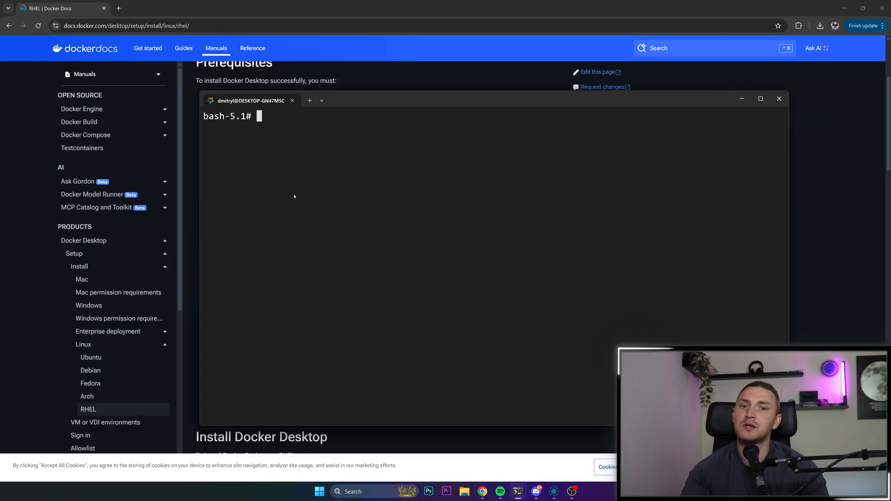
mouse_move(255, 193)
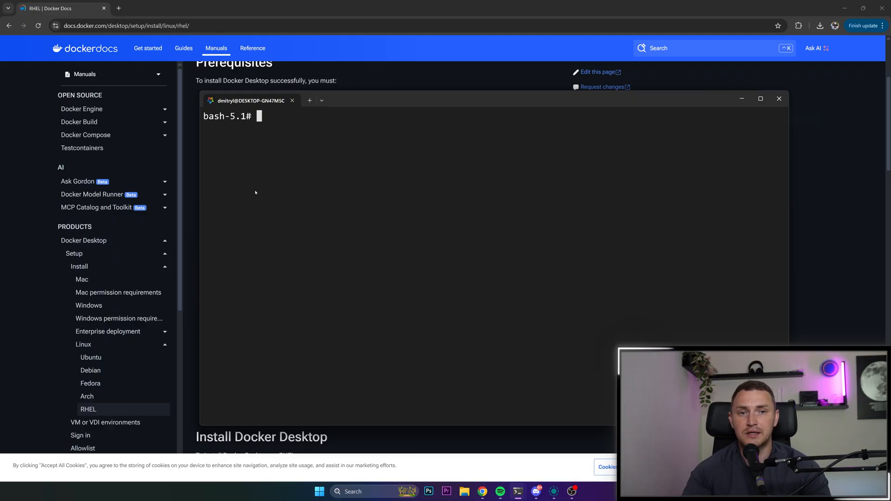
mouse_move(430, 245)
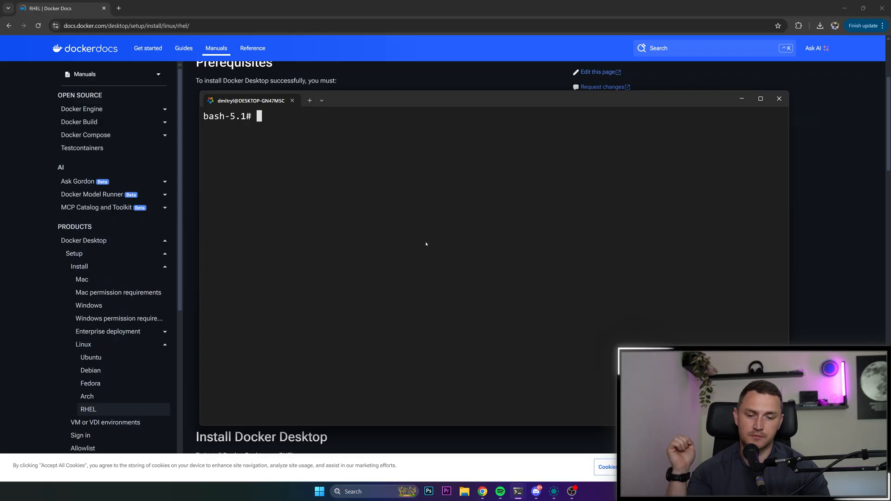
mouse_move(280, 207)
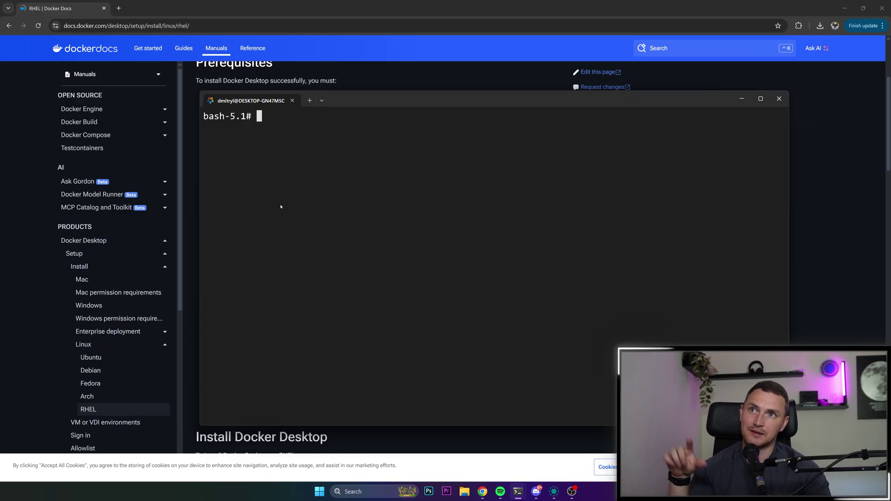
mouse_move(145, 194)
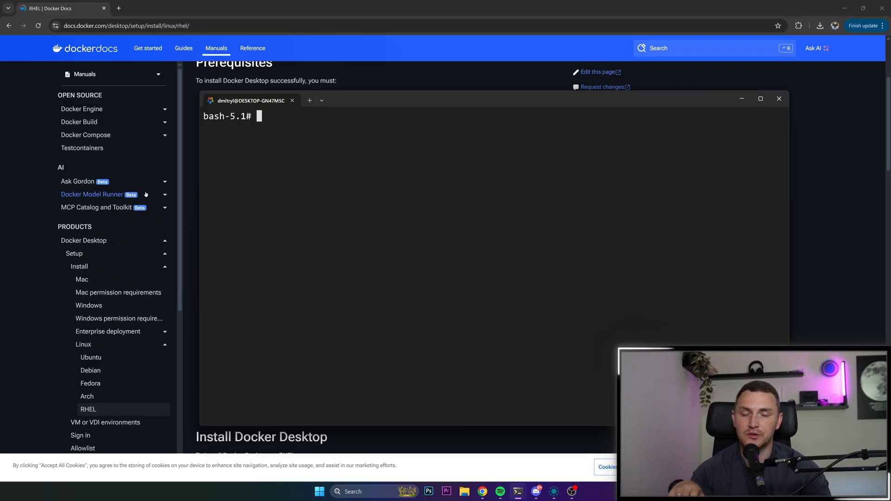
Run docker run hello-world and view the 'Hello from Docker!' output
type("d")
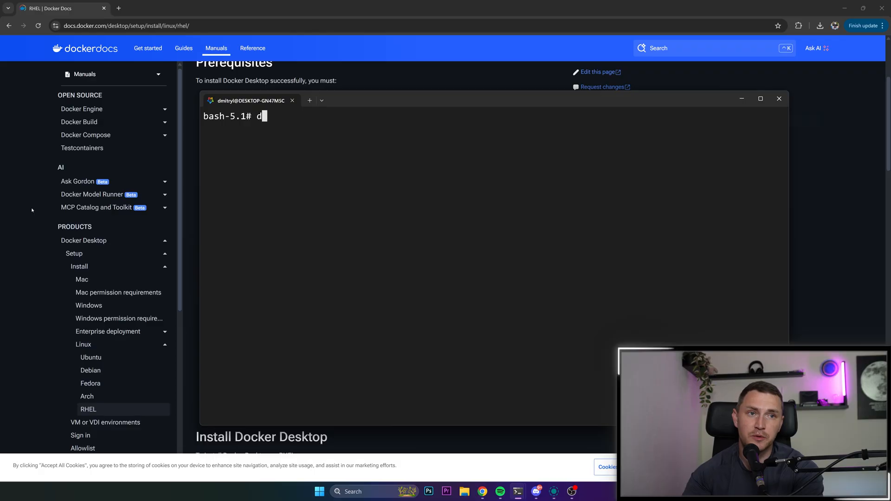
type("ocker ru")
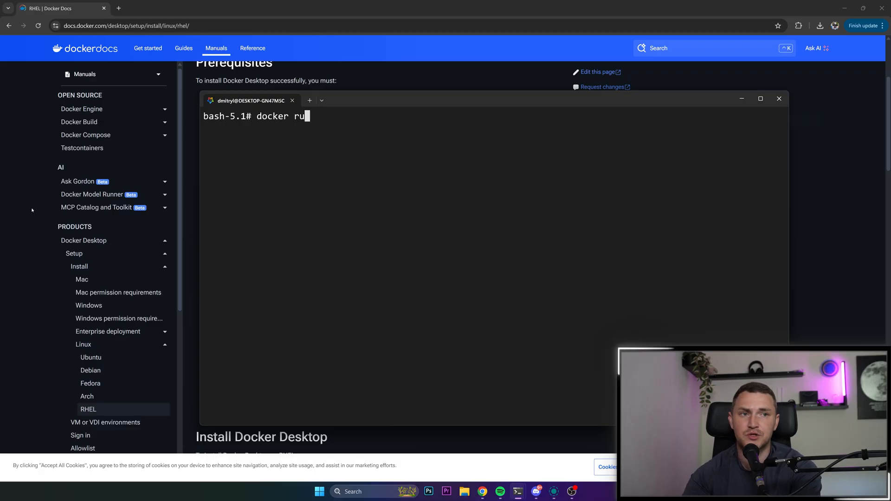
type("n")
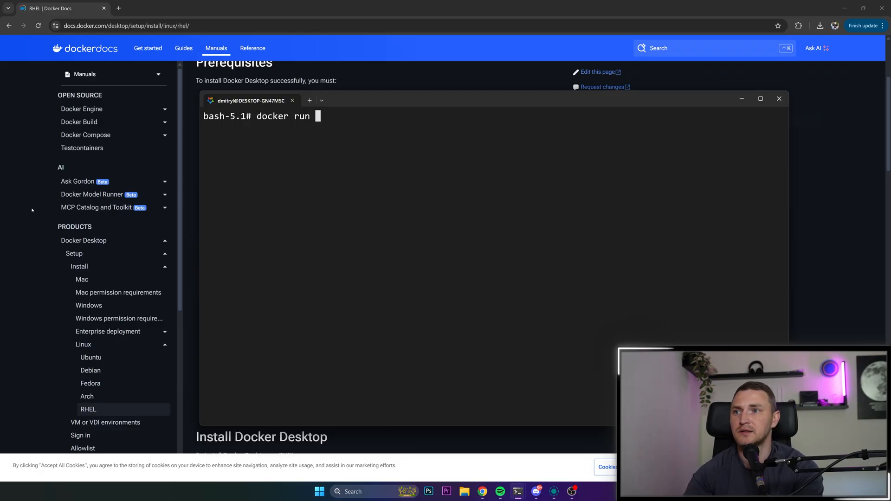
type("hello-world")
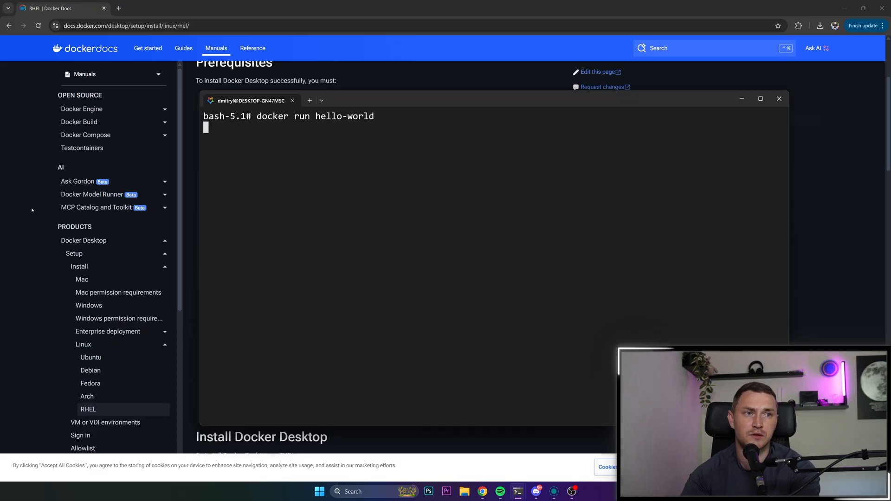
key("Return")
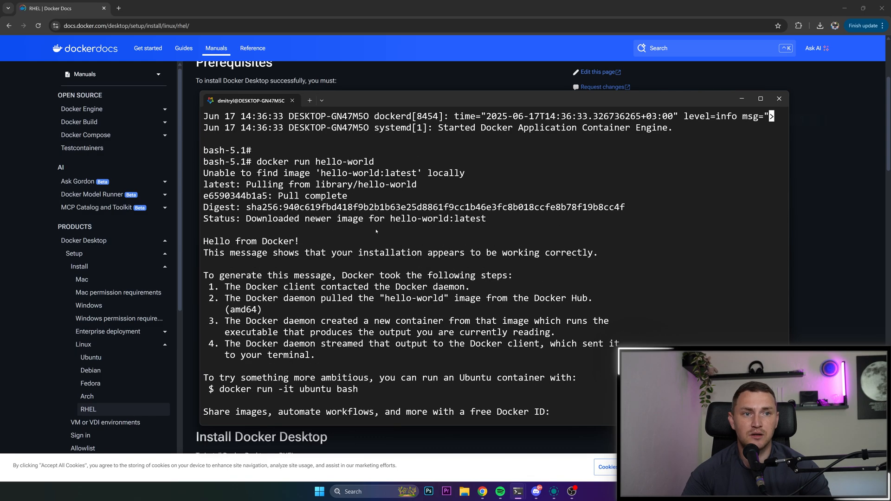
scroll("down", 3)
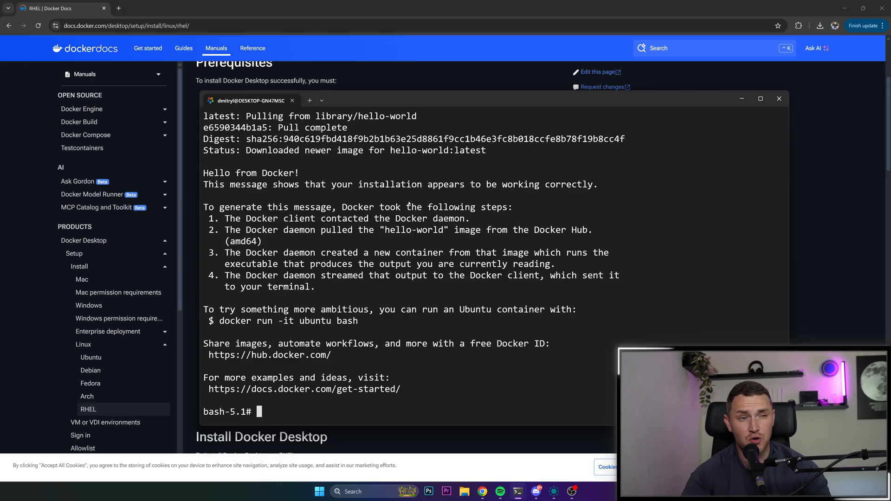
mouse_move(566, 196)
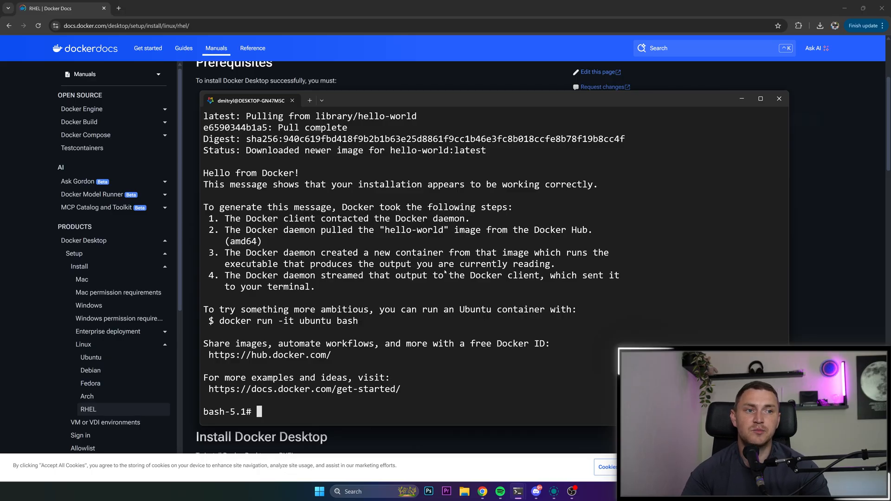
mouse_move(561, 289)
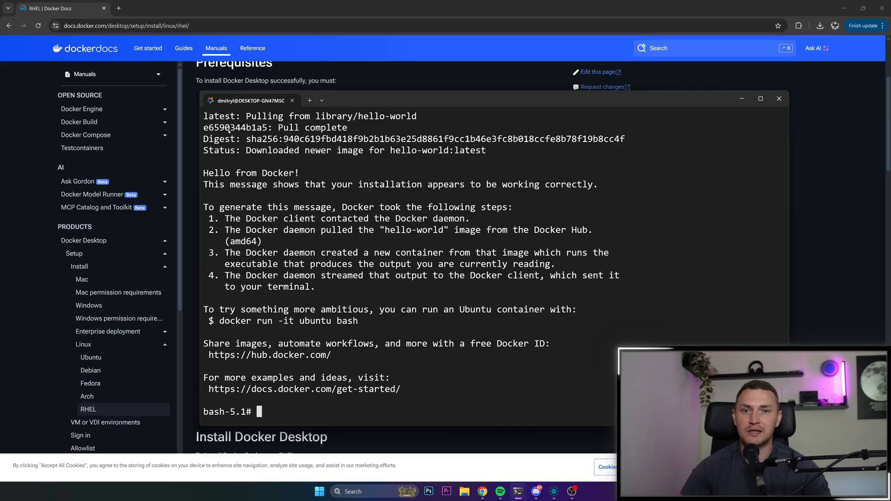
mouse_move(392, 202)
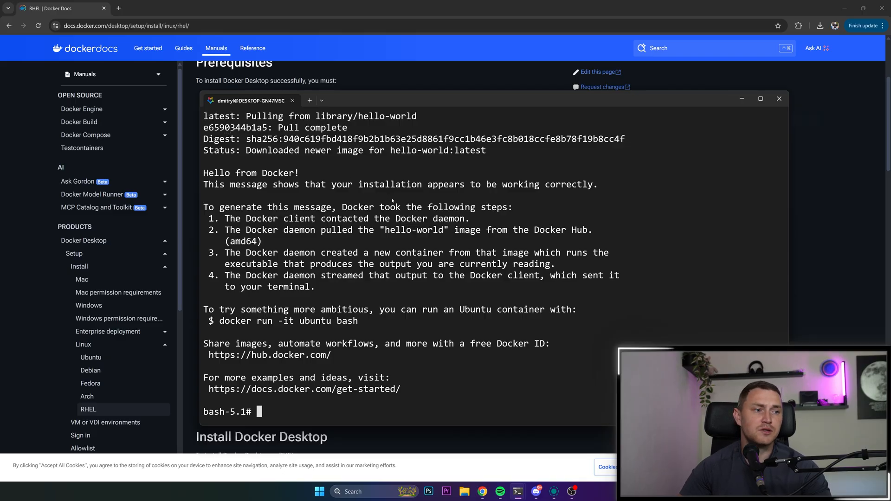